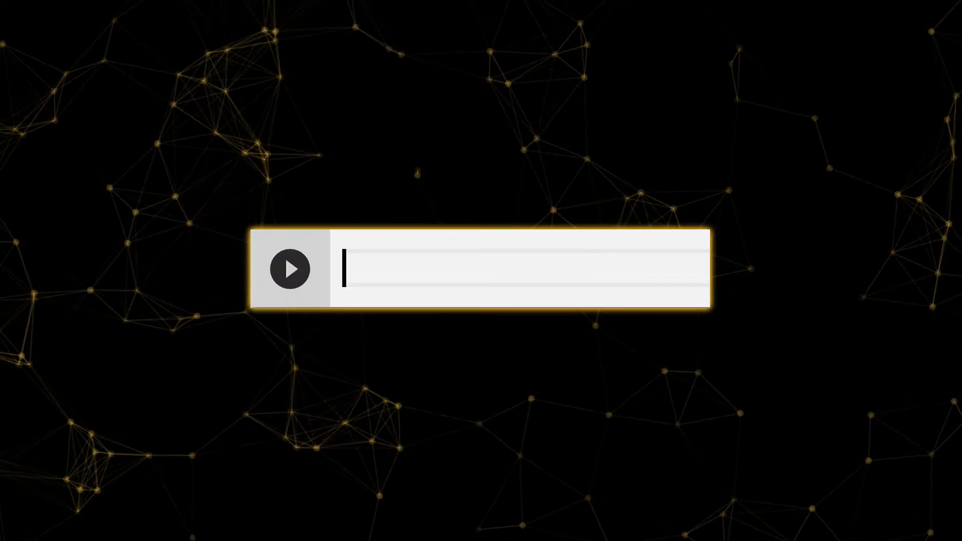
{"action": "type", "text": "!pip install wandb"}
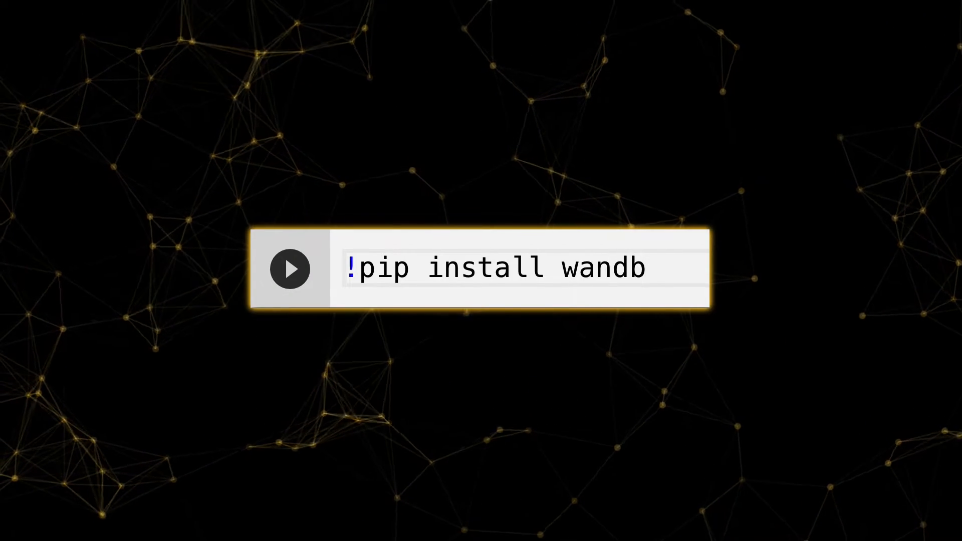
{"action": "type", "text": "import"}
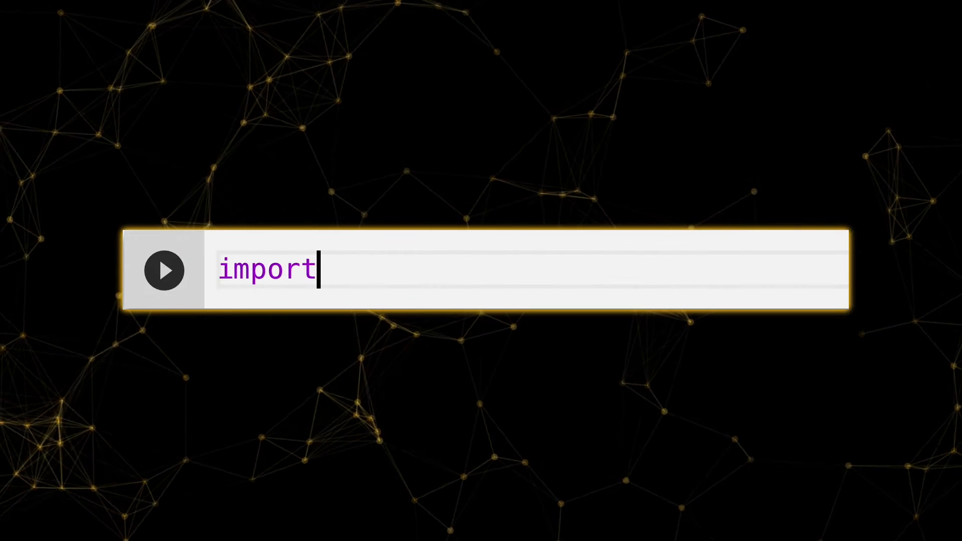
{"action": "type", "text": "wandb"}
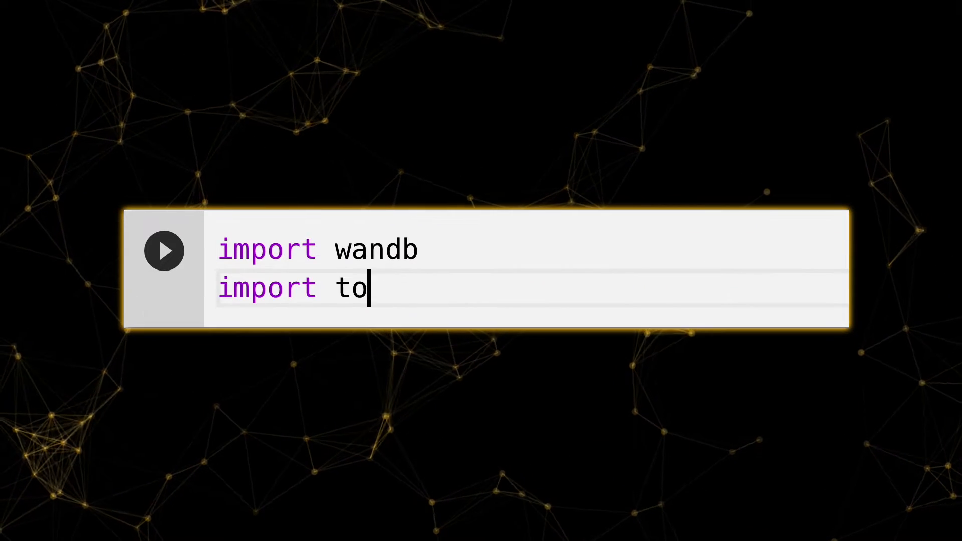